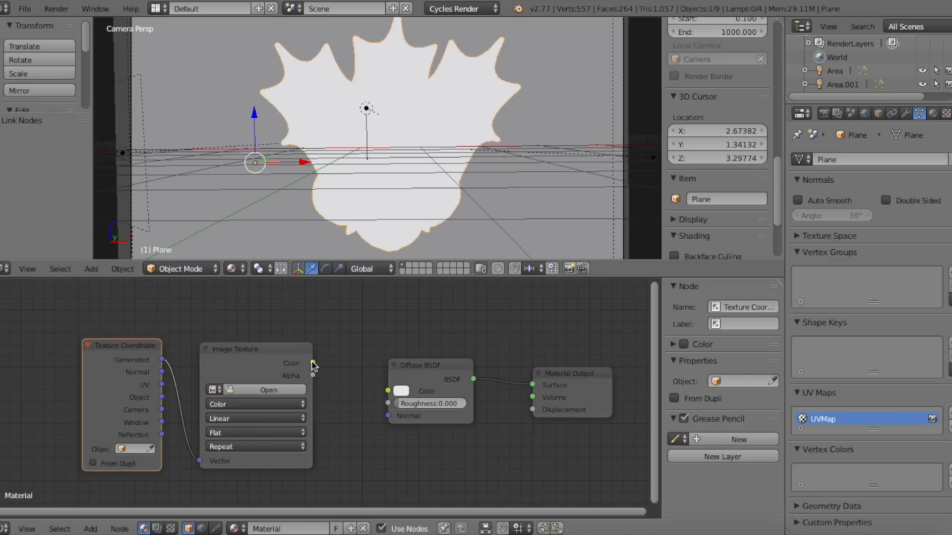
Step: Wire the Image Texture colour into the Diffuse BSDF and load the holly-and-star logo image
left_click(255, 348)
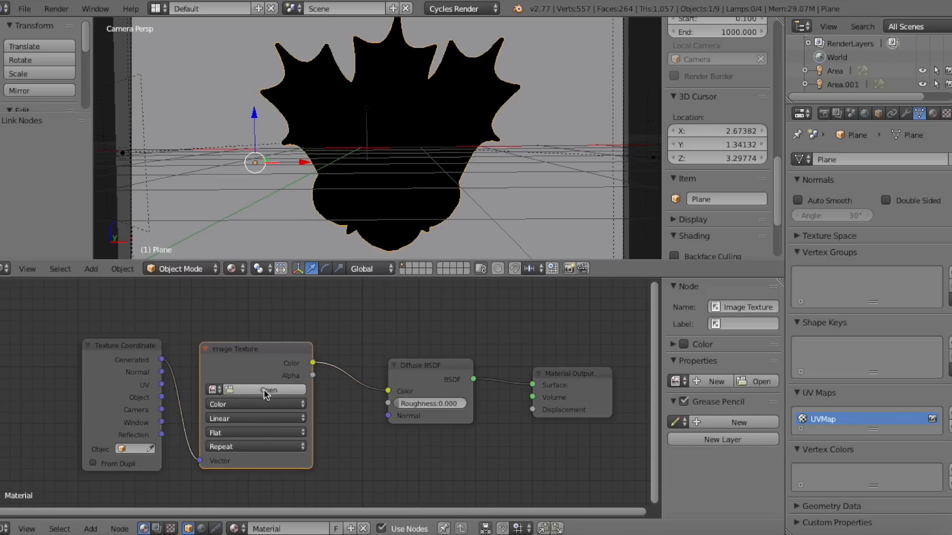
left_click(254, 419)
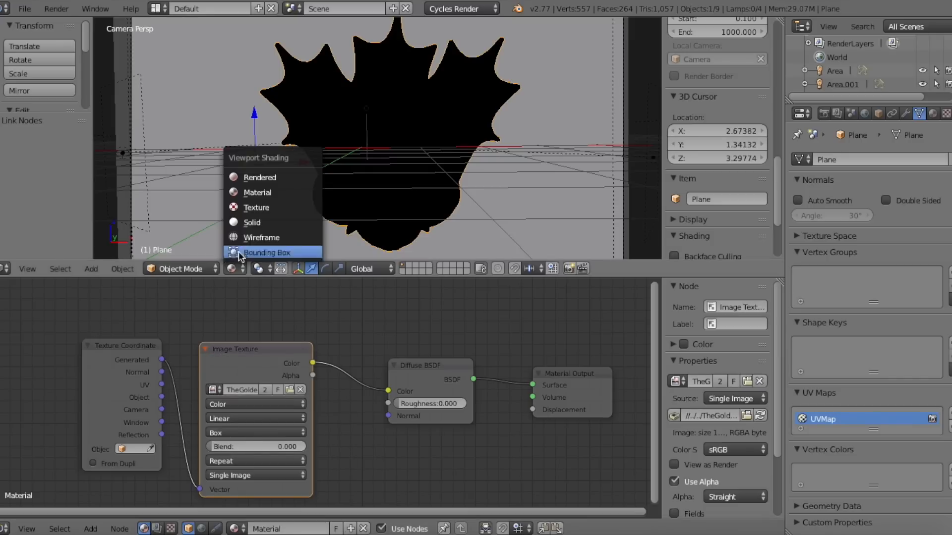
Step: Switch viewport shading to Rendered and look through the scene camera at the logo plane
left_click(259, 177)
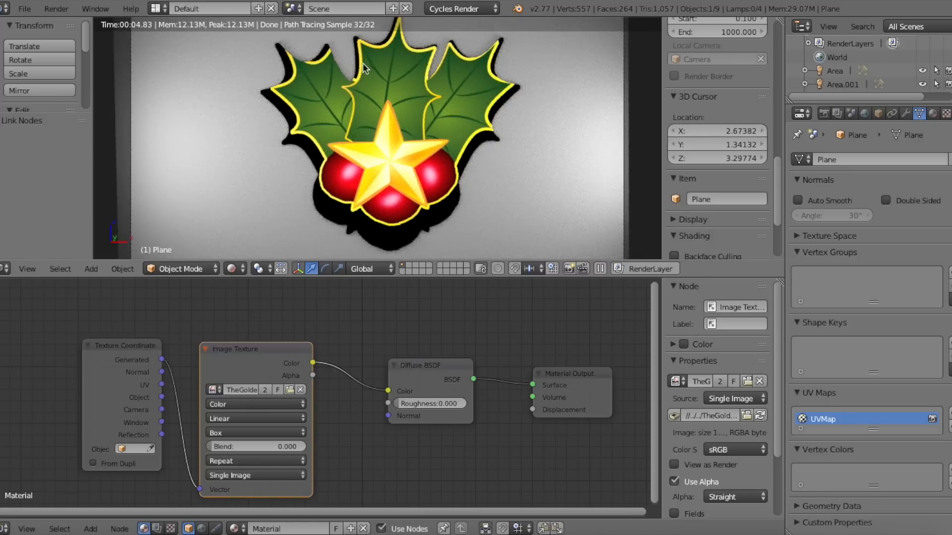
mouse_move(310, 178)
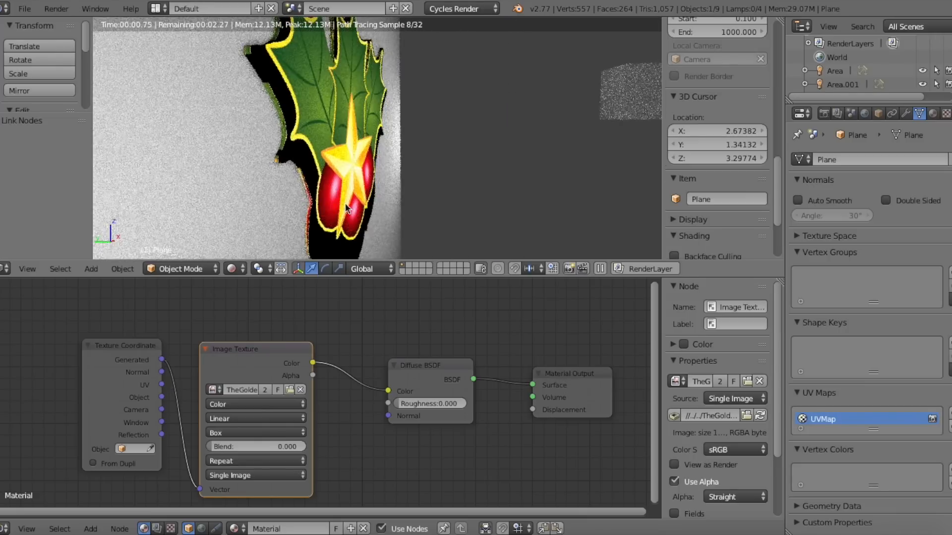
left_click(27, 269)
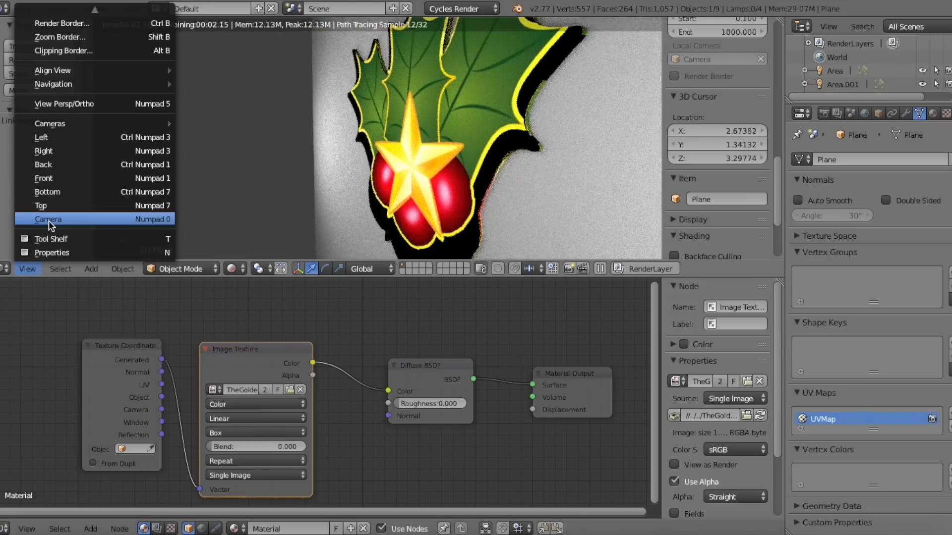
left_click(47, 219)
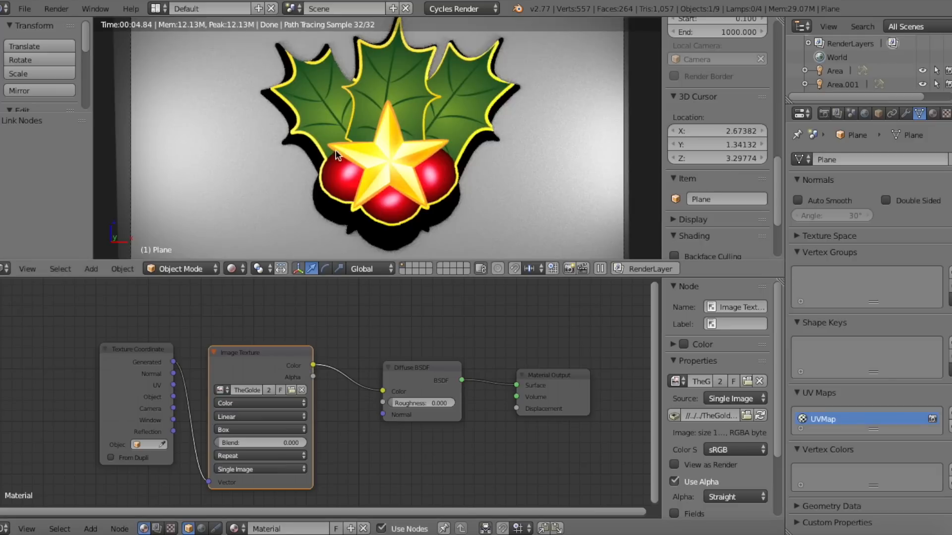
Step: Turn the lower node area into the UV/Image Editor showing the logo image
left_click(6, 528)
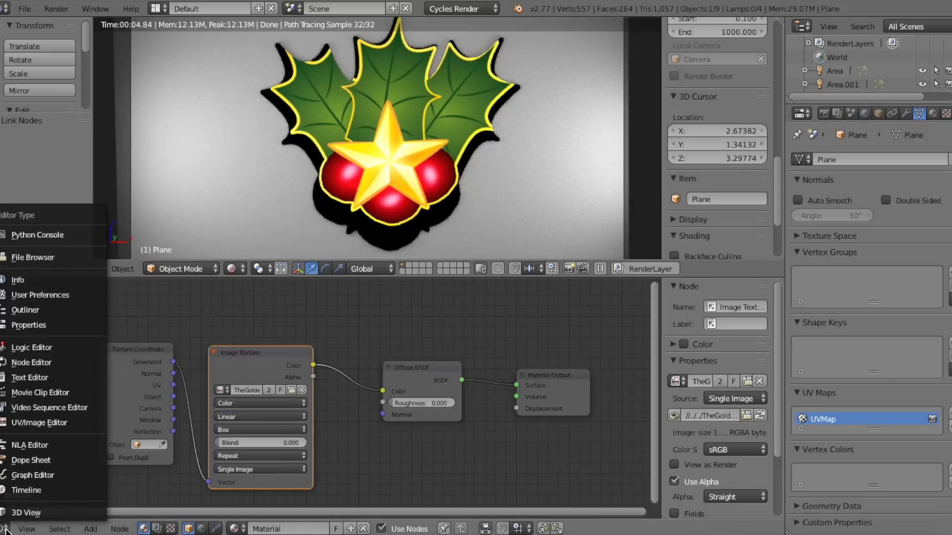
mouse_move(39, 422)
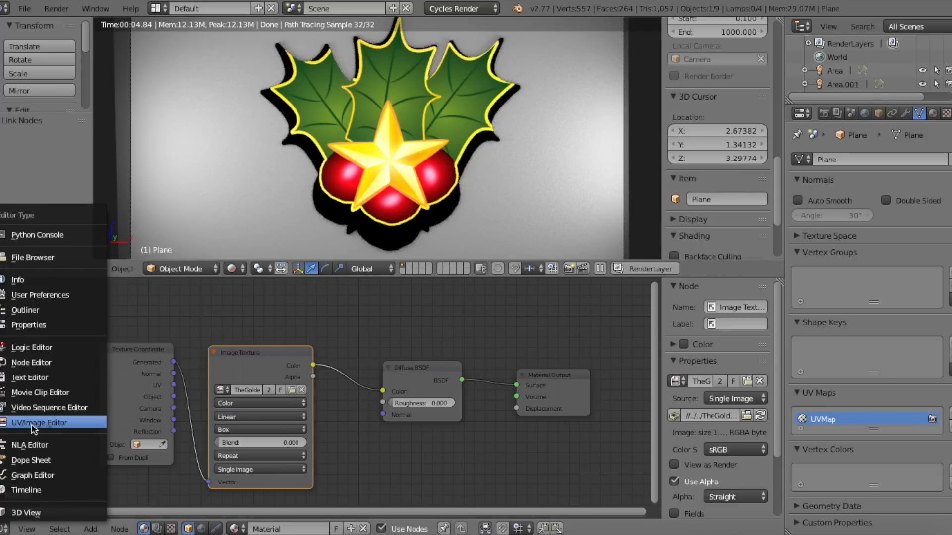
left_click(39, 422)
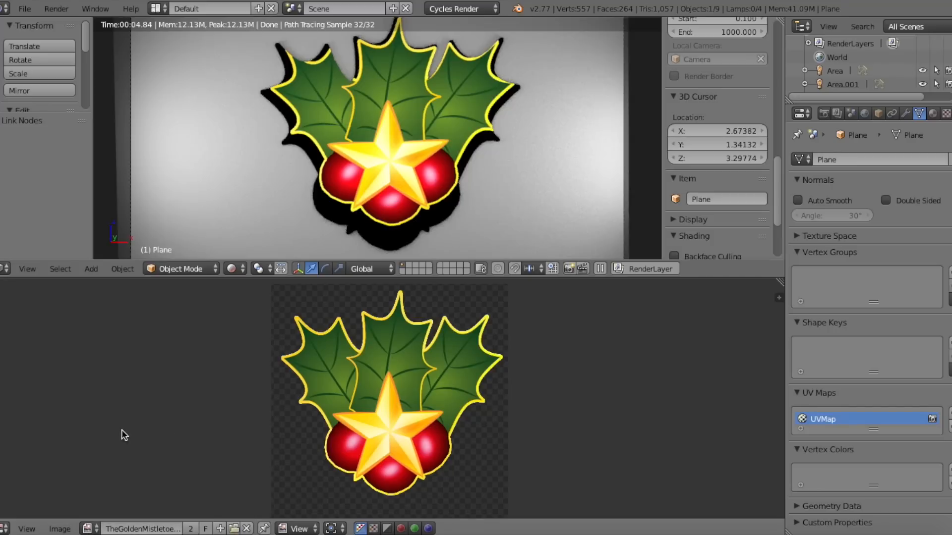
Step: Enter Edit Mode on the plane and select its whole mesh with A
left_click(234, 269)
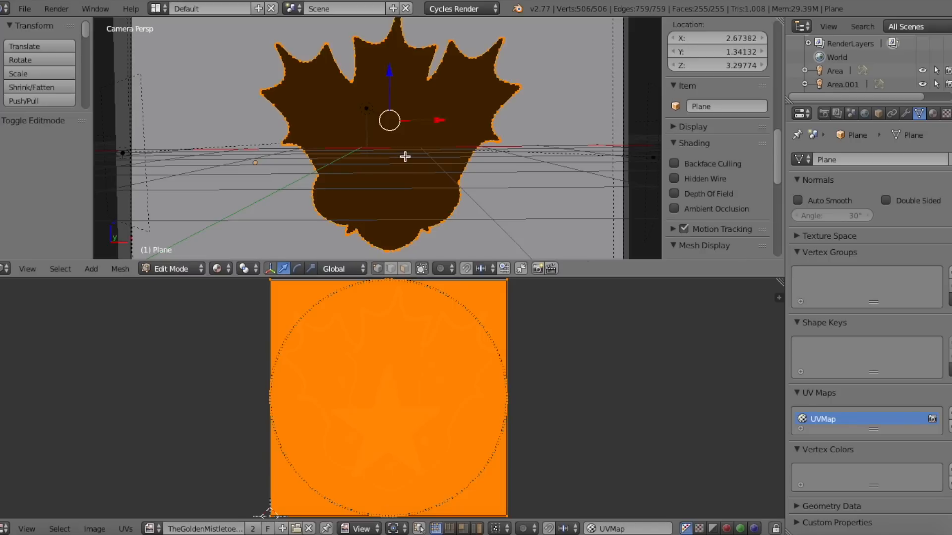
mouse_move(467, 293)
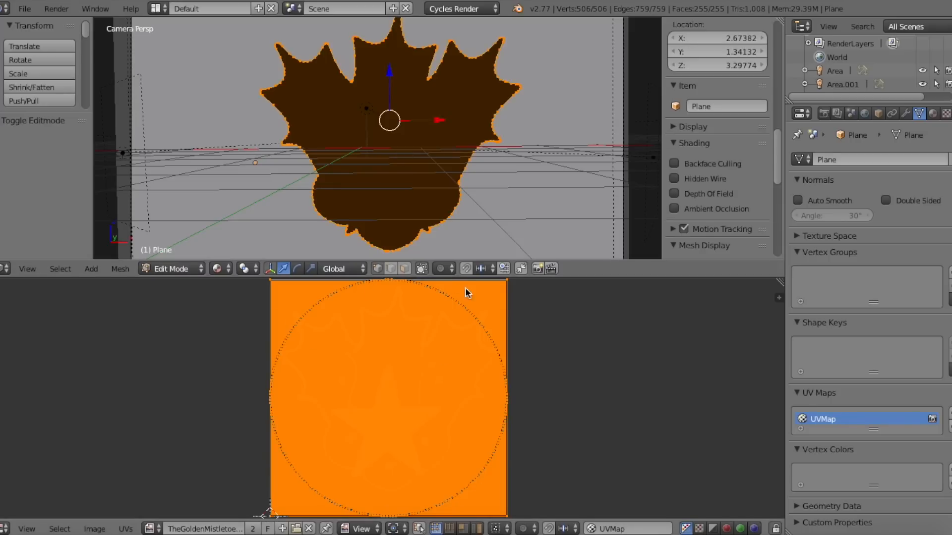
mouse_move(305, 17)
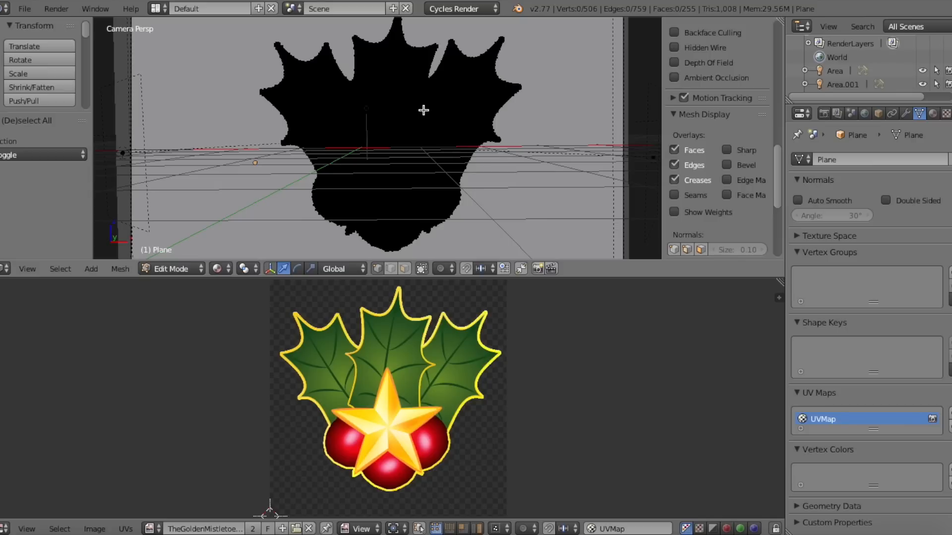
key("a")
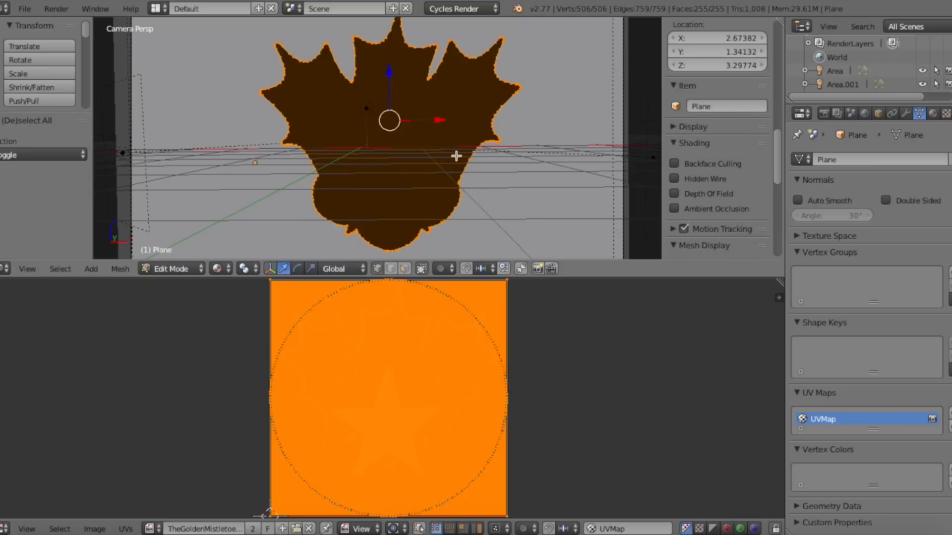
mouse_move(374, 175)
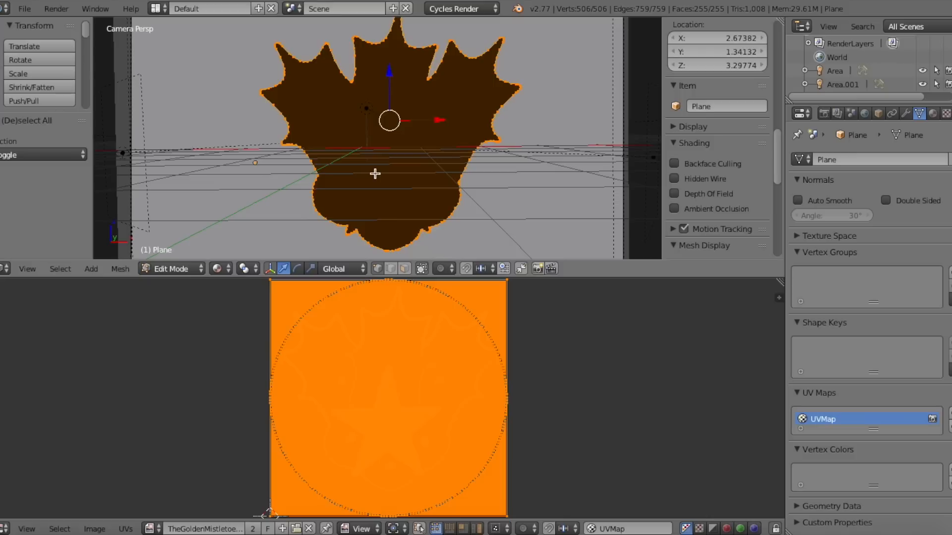
mouse_move(375, 178)
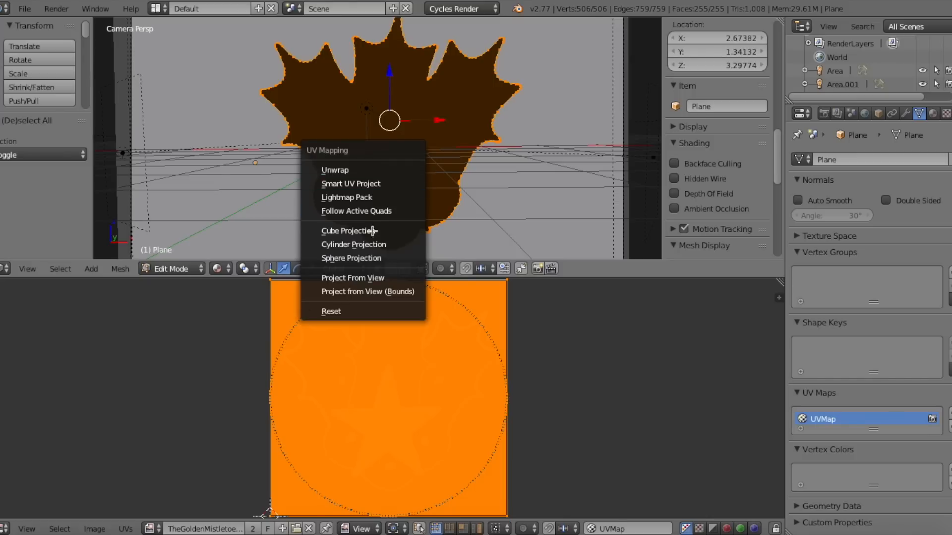
mouse_move(352, 278)
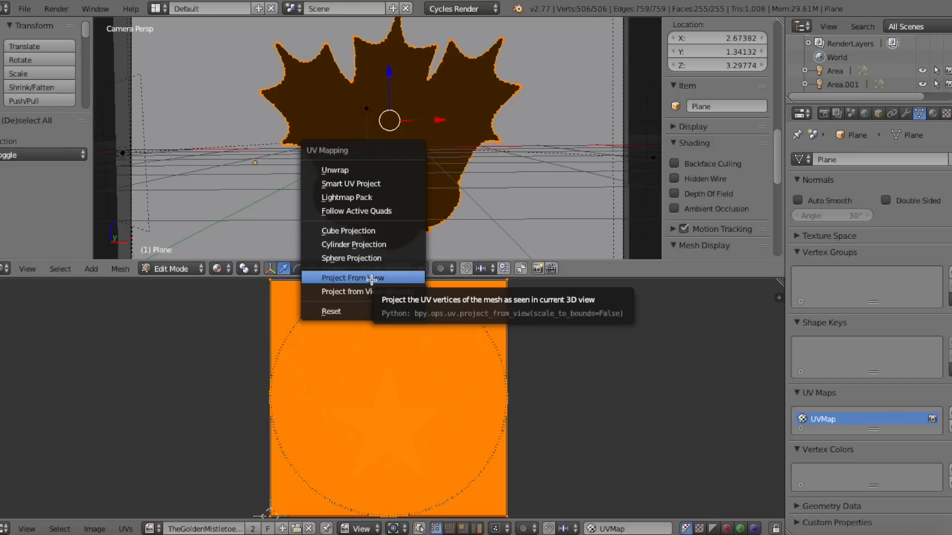
Step: Map the plane's UVs with Project From View so the logo fits the holly outline
left_click(352, 278)
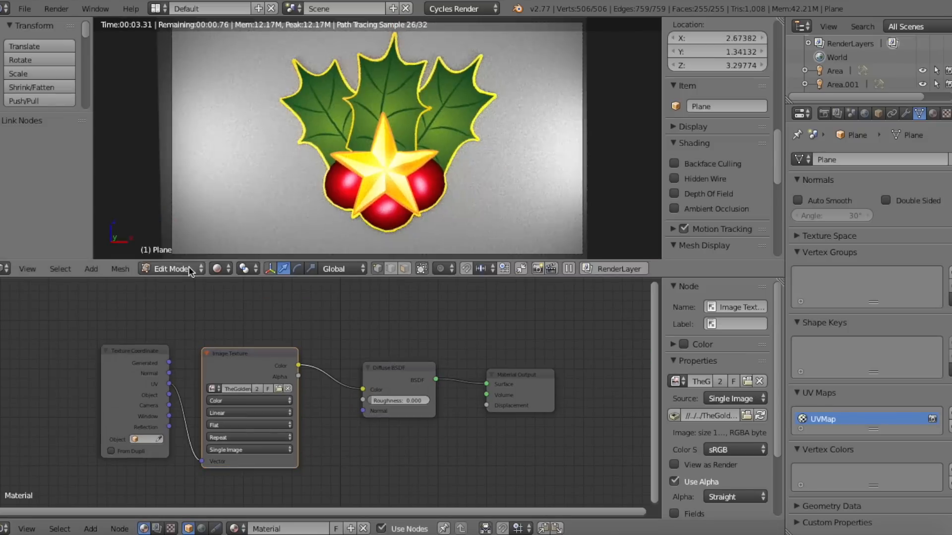
Step: Return the plane to Object Mode and change viewport shading to show the mapped logo
left_click(171, 268)
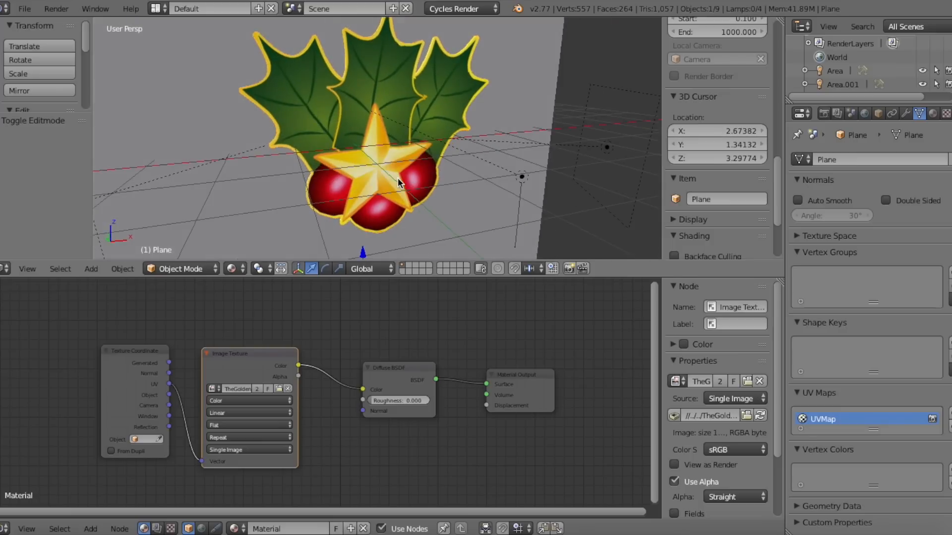
left_click(236, 268)
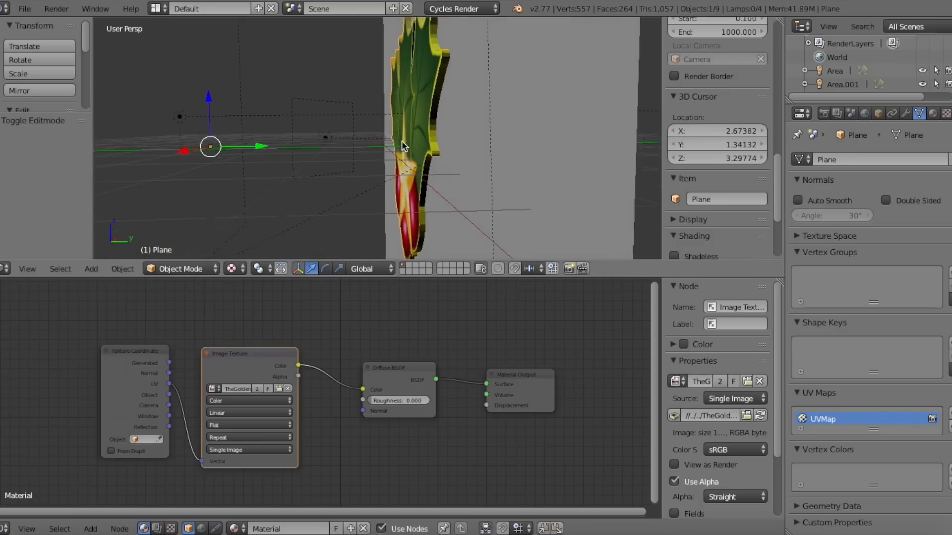
Step: Add the grass-block cube, enter Edit Mode and Unwrap its faces over the grass texture
left_click(310, 268)
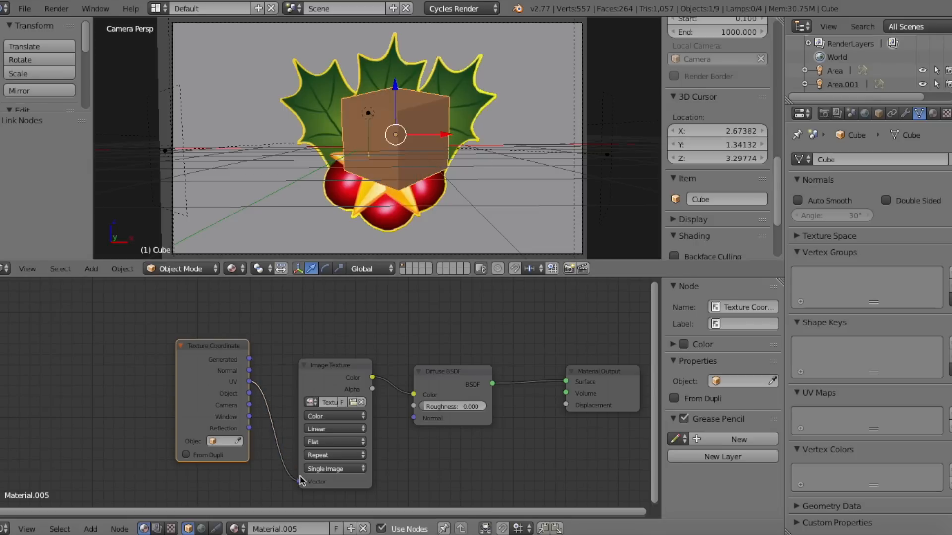
key("Tab")
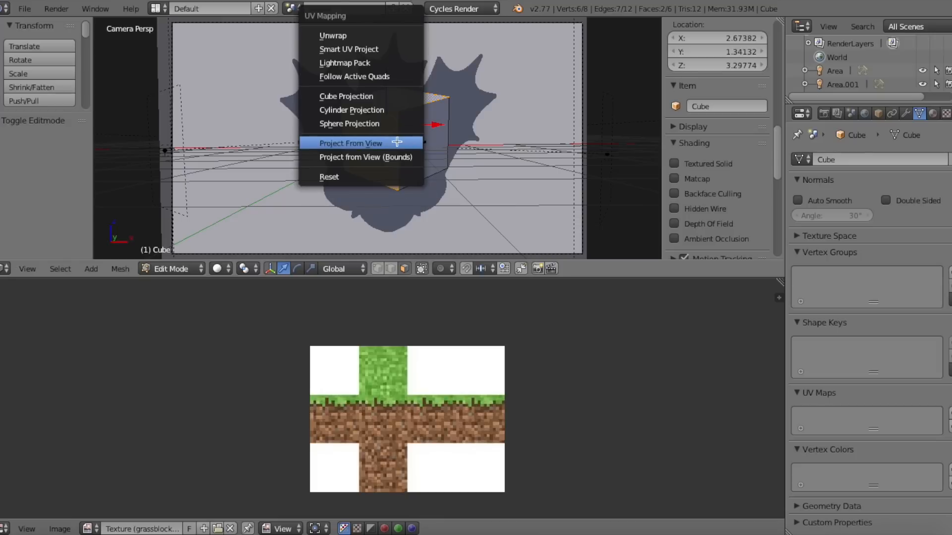
left_click(350, 143)
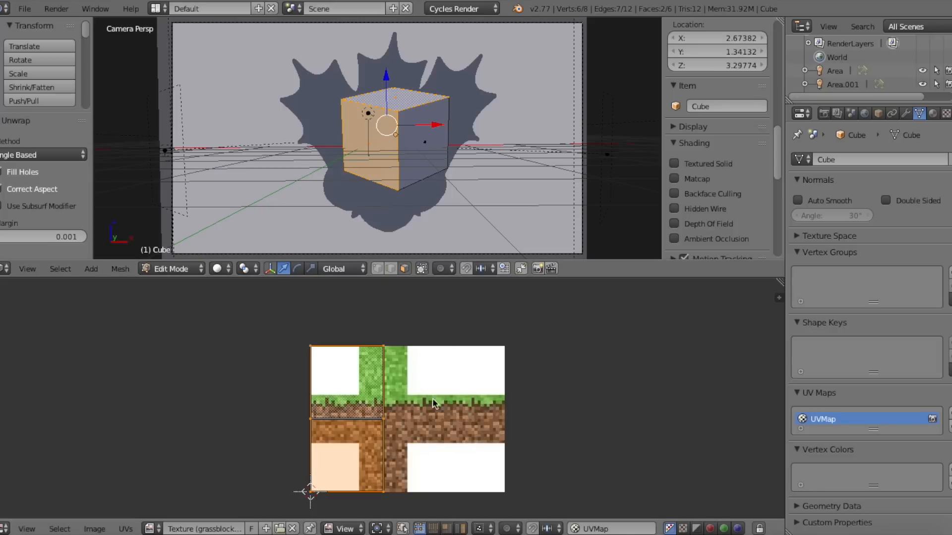